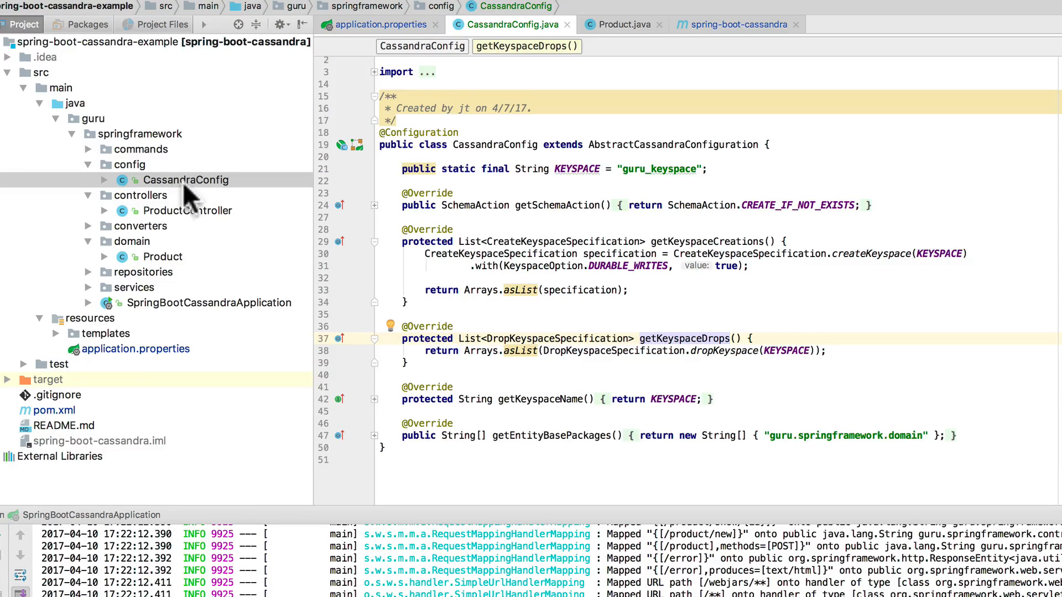
mouse_move(514, 168)
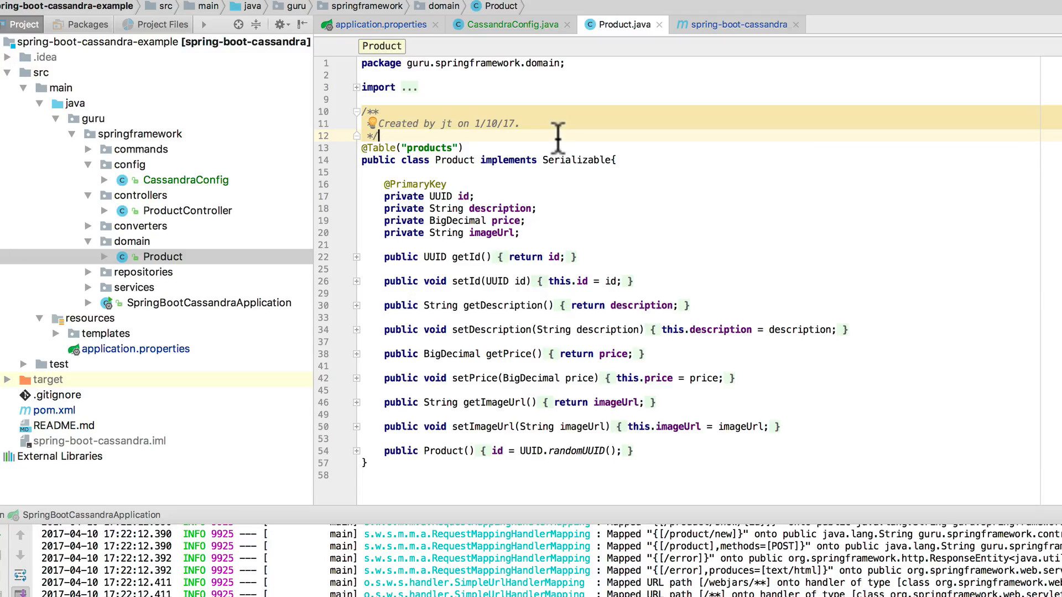
mouse_move(653, 256)
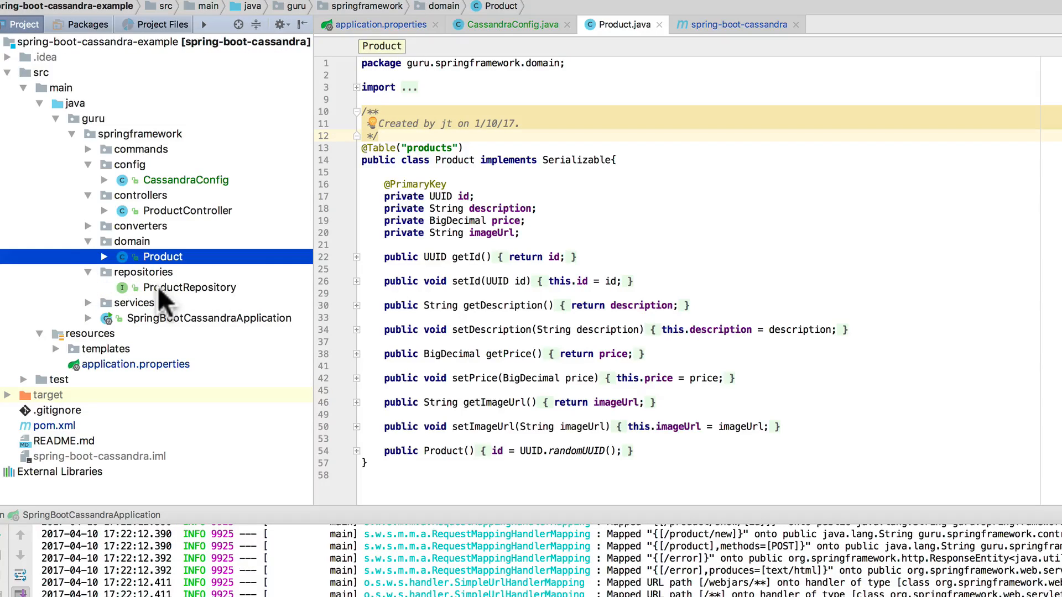
double_click(196, 288)
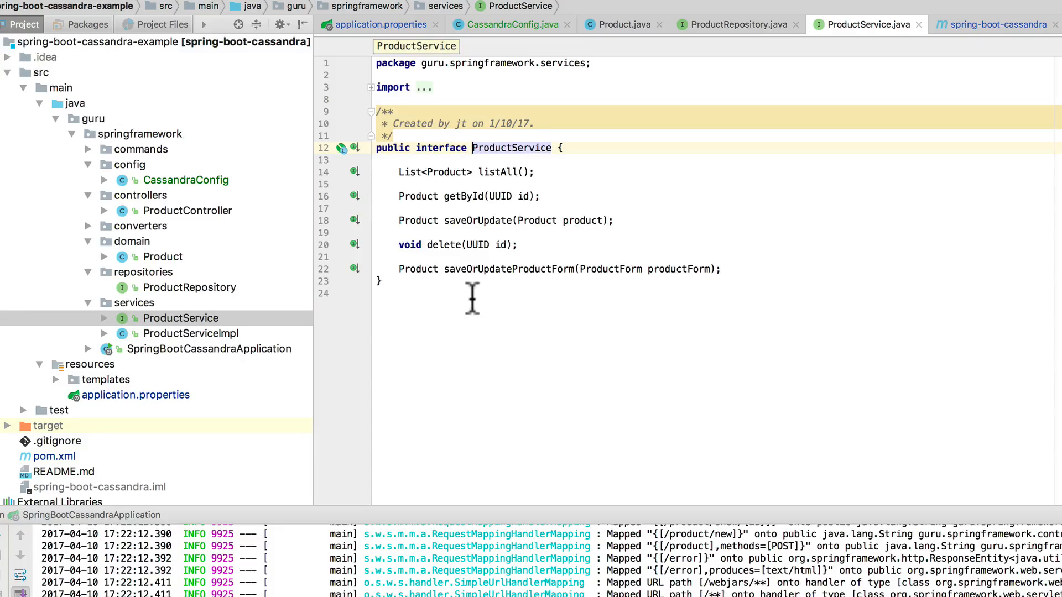
mouse_move(143, 333)
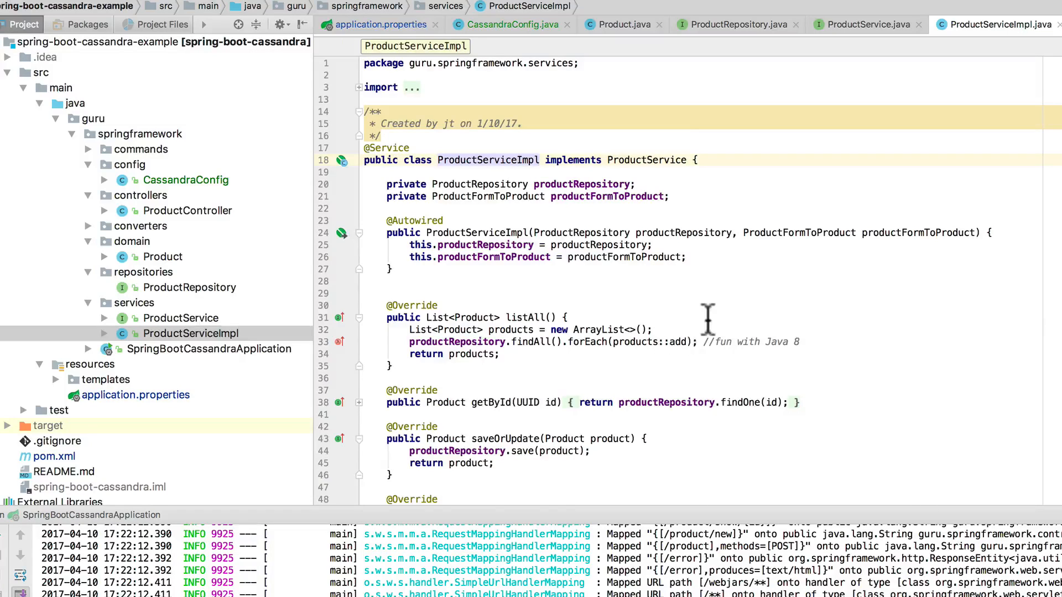
Step: Review ProductServiceImpl's CRUD methods delegating to ProductRepository
scroll(down, 3)
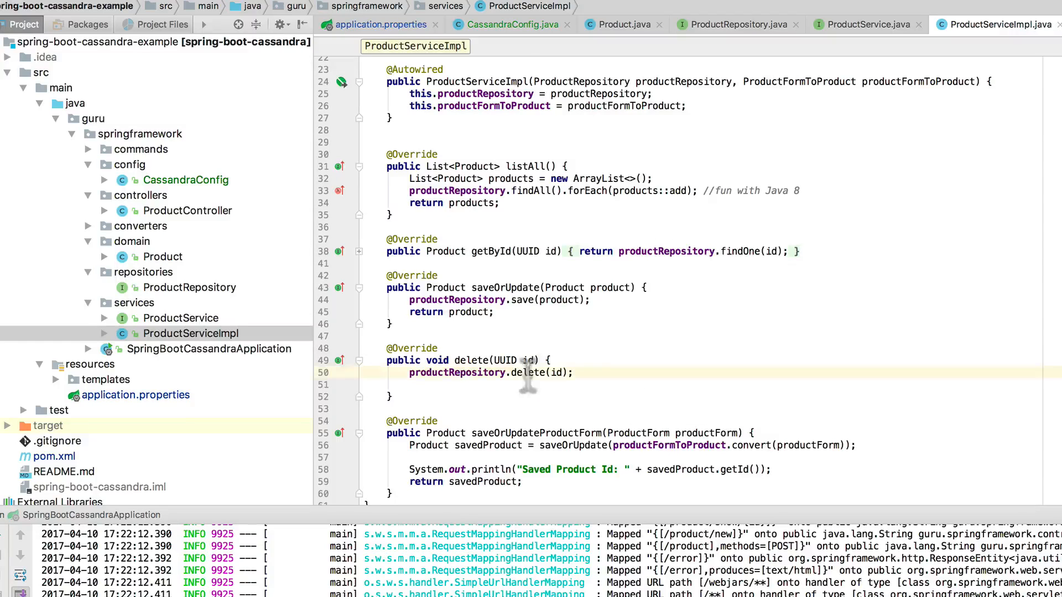
click(529, 373)
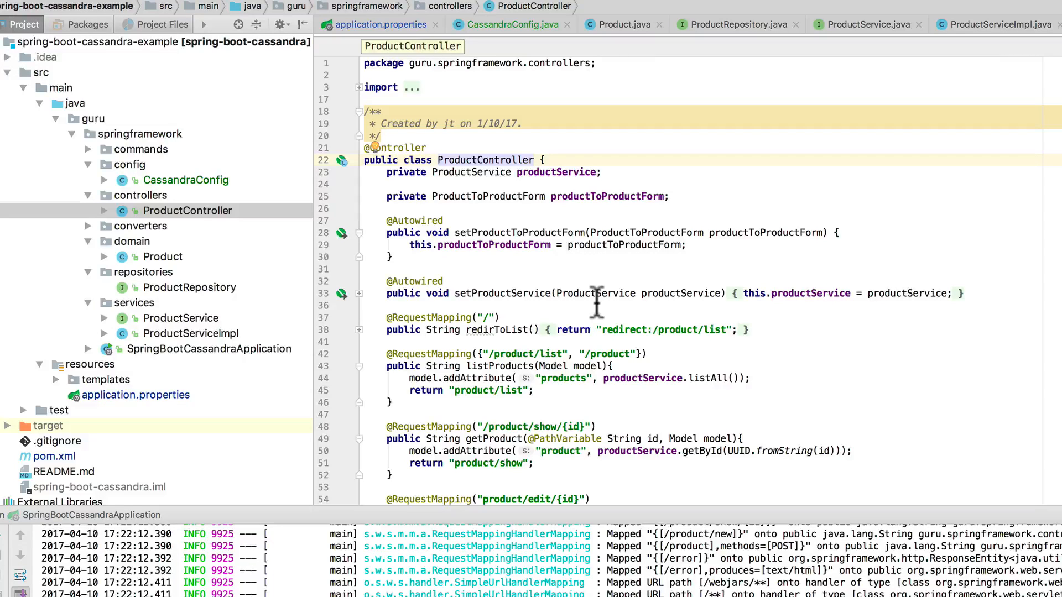
Step: Review ProductController's mappings, then reveal the product templates and bring up productform.html
scroll(down, 3)
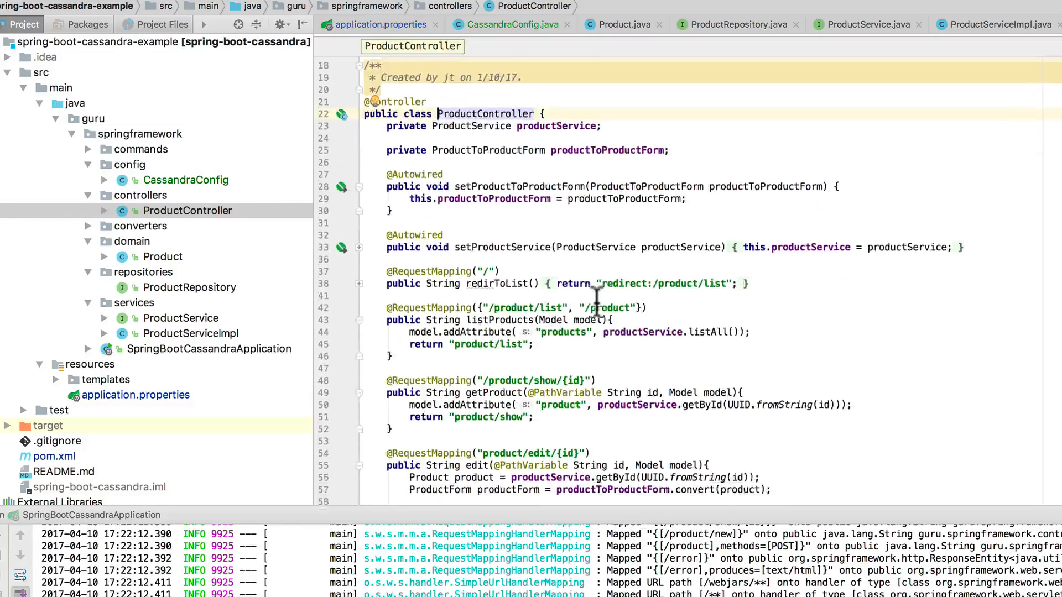
scroll(down, 3)
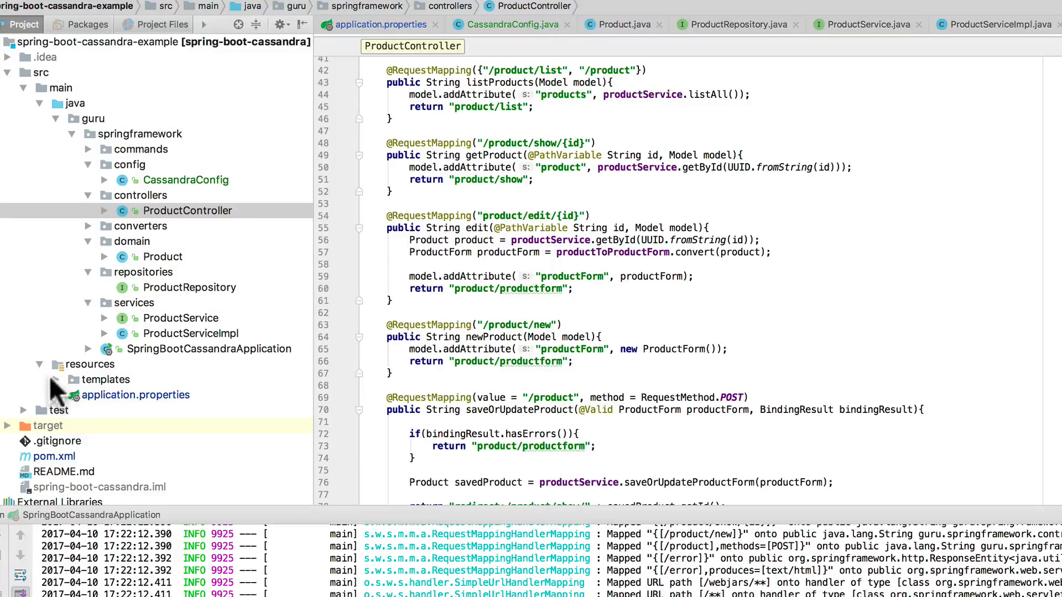
click(88, 379)
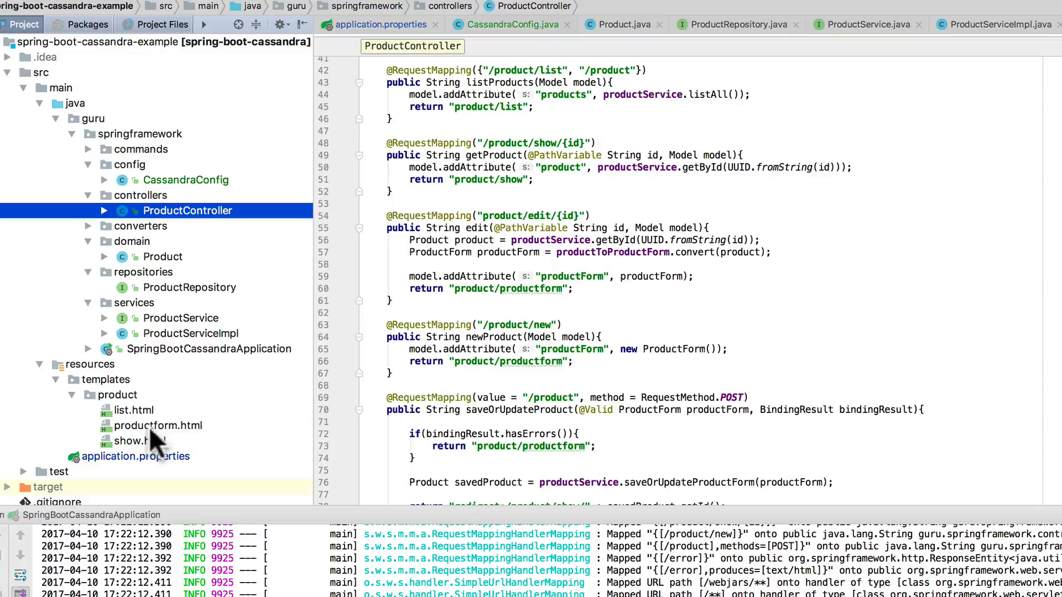
double_click(158, 425)
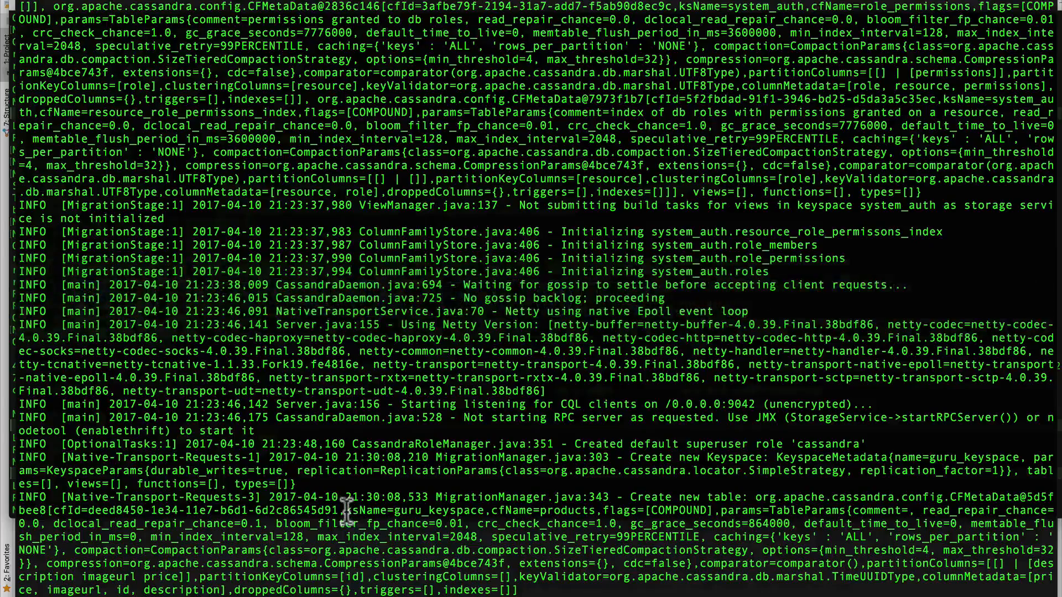
Step: Check the Cassandra log for guru_keyspace creation, then switch to Chrome's localhost:8080 tab
scroll(down, 3)
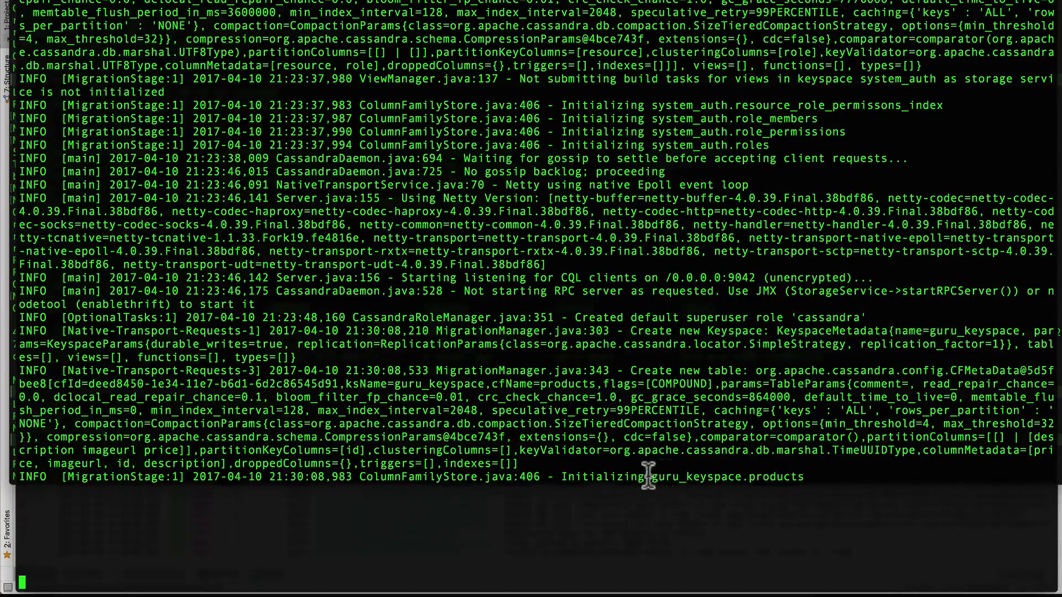
mouse_move(728, 474)
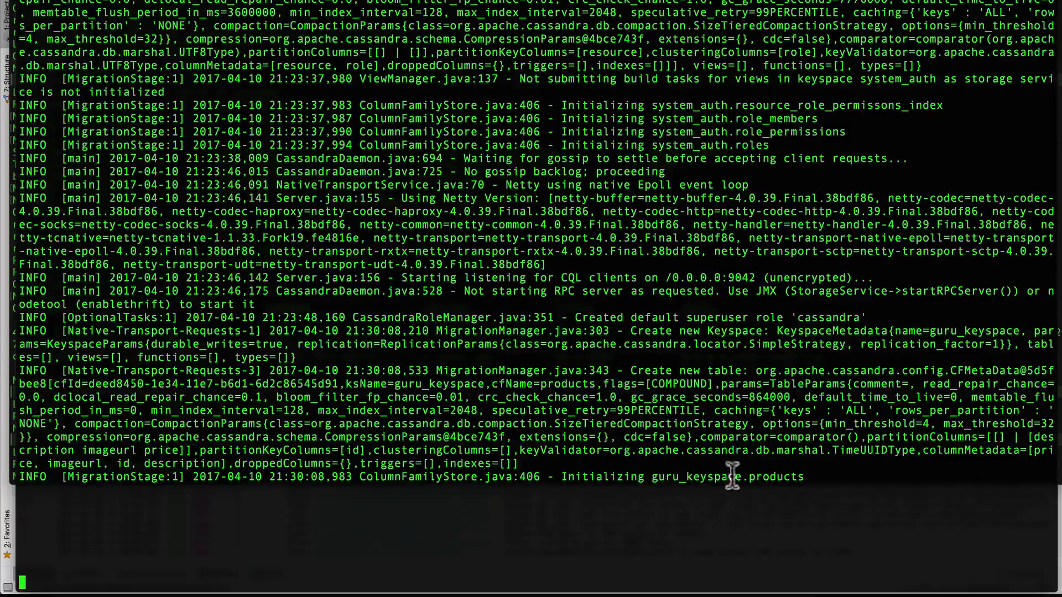
mouse_move(776, 476)
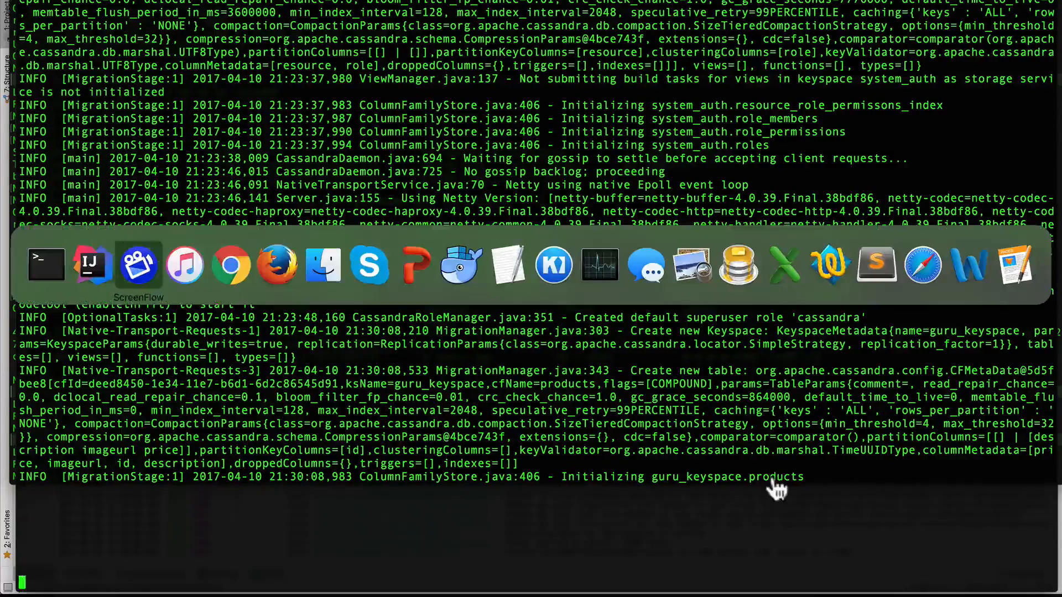
click(231, 264)
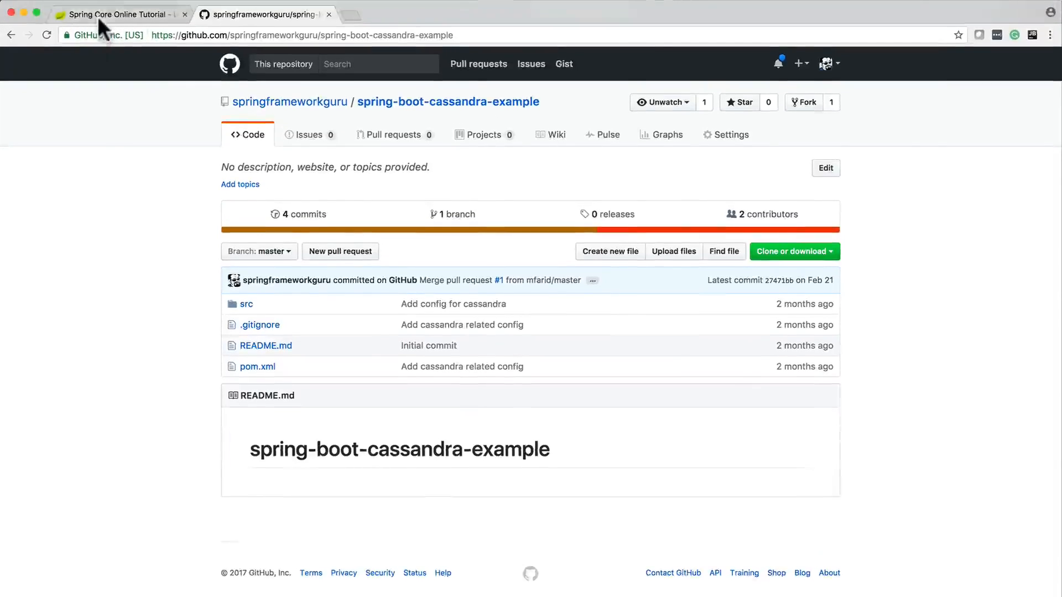
click(119, 14)
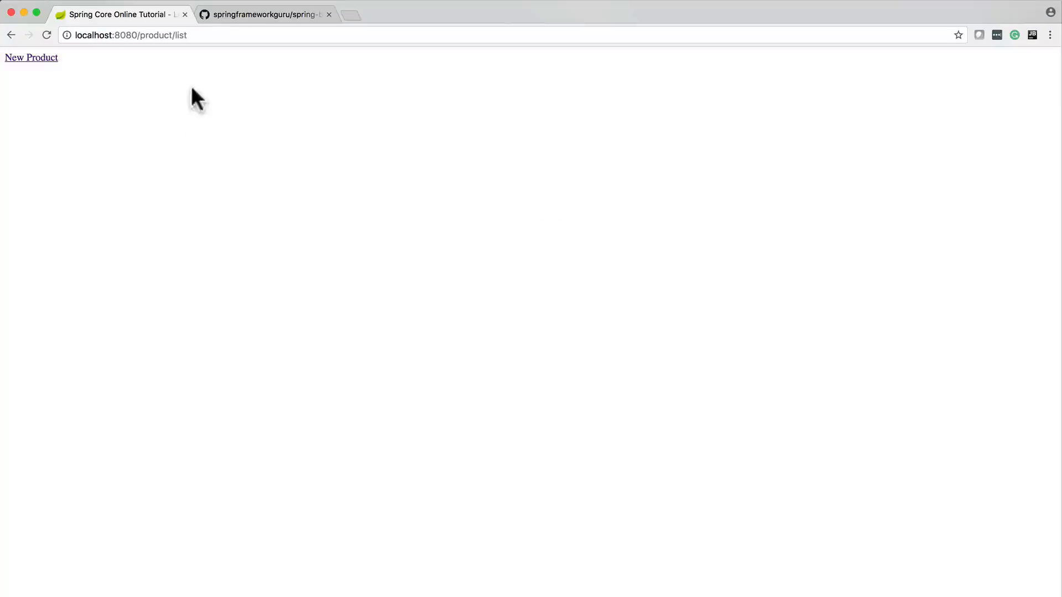
Step: Start a new product with description 'test prod', price 22 and image URL 'asdf'
click(31, 56)
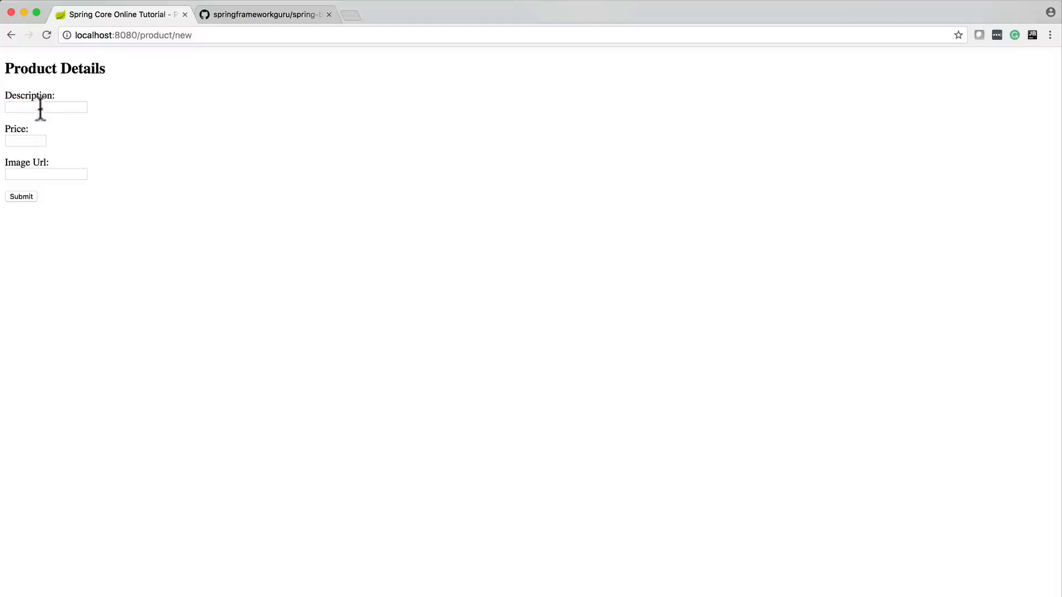
text(test prod)
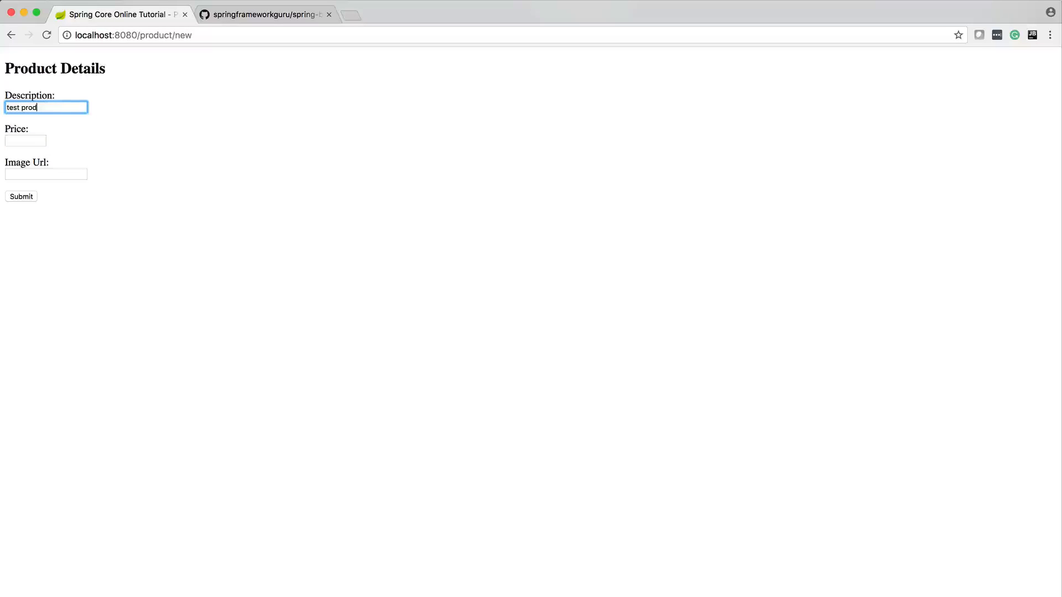
text(22)
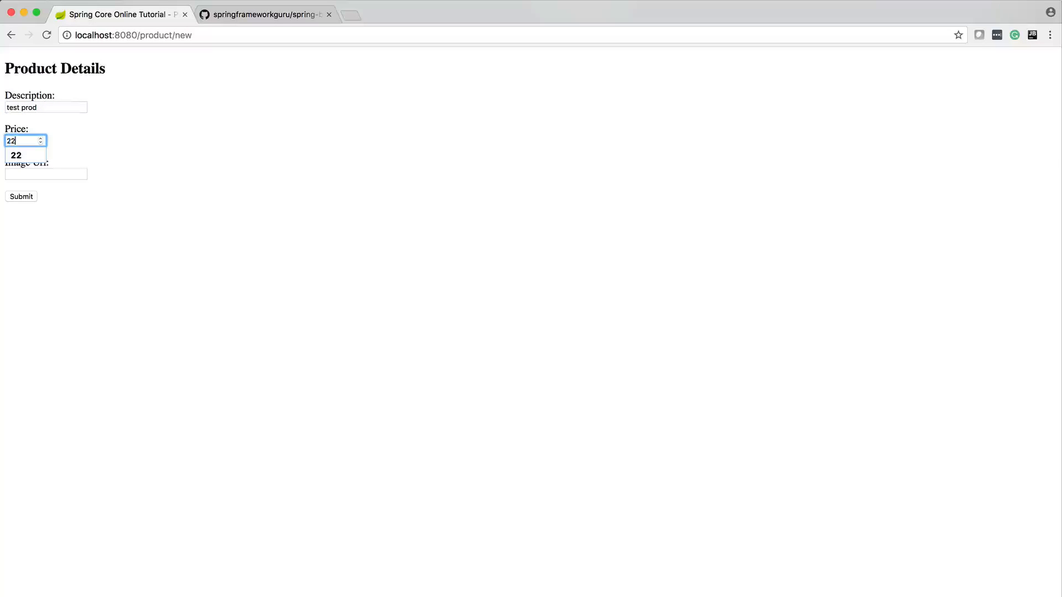
text(asdf)
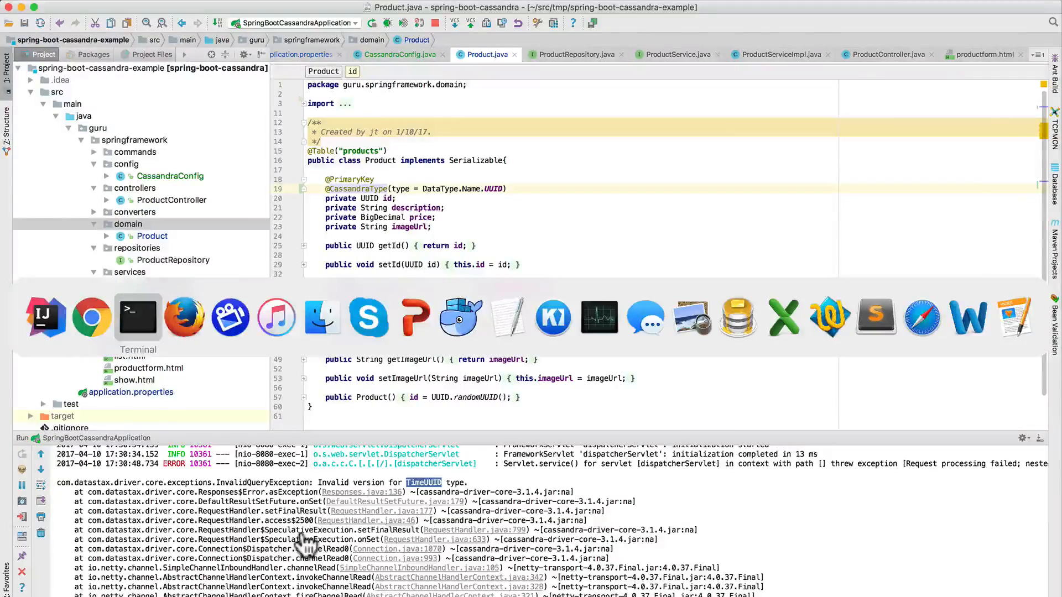
Step: Switch to the Terminal after mapping the id field to the UUID Cassandra type
click(137, 317)
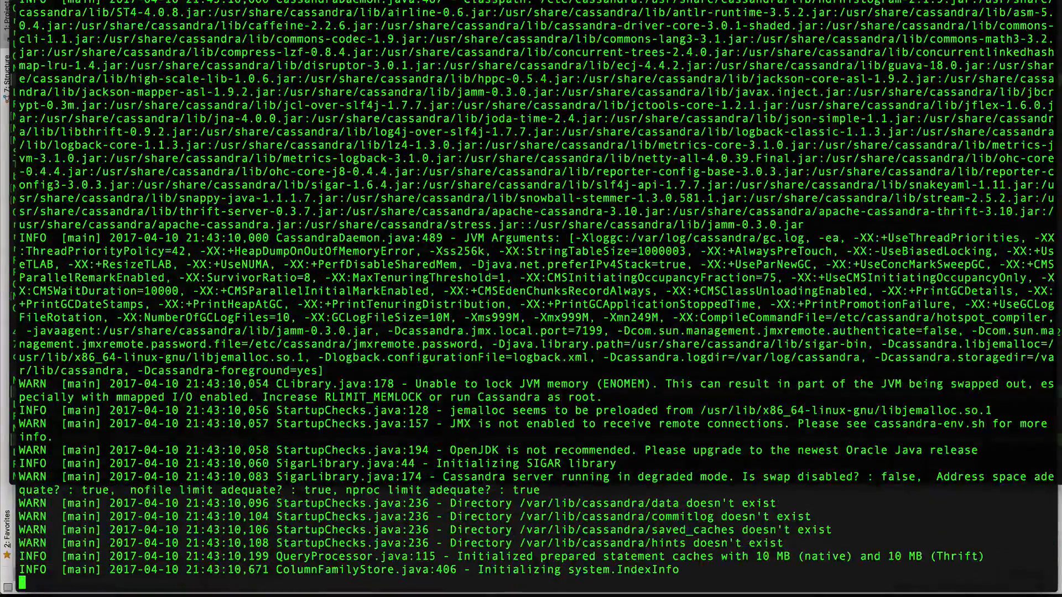
Step: Follow the Cassandra container log until it listens for CQL clients on port 9042
scroll(down, 3)
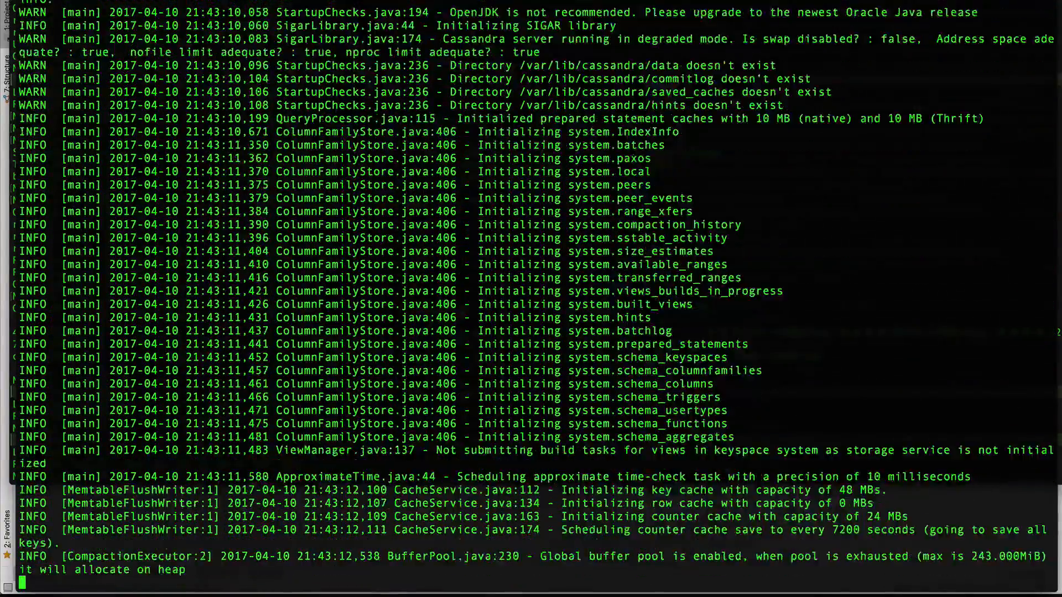
scroll(down, 3)
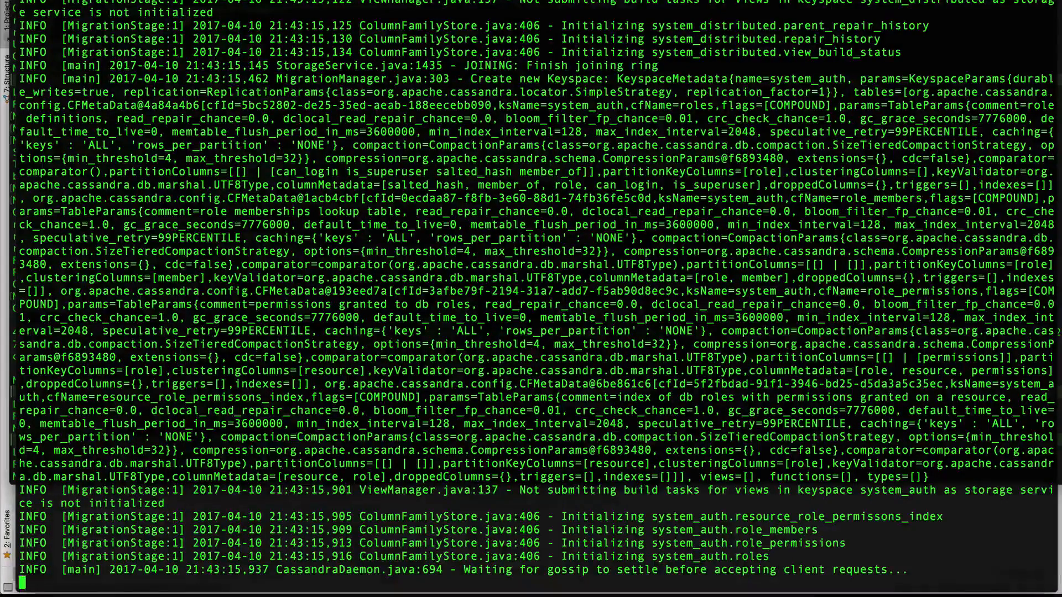
scroll(down, 3)
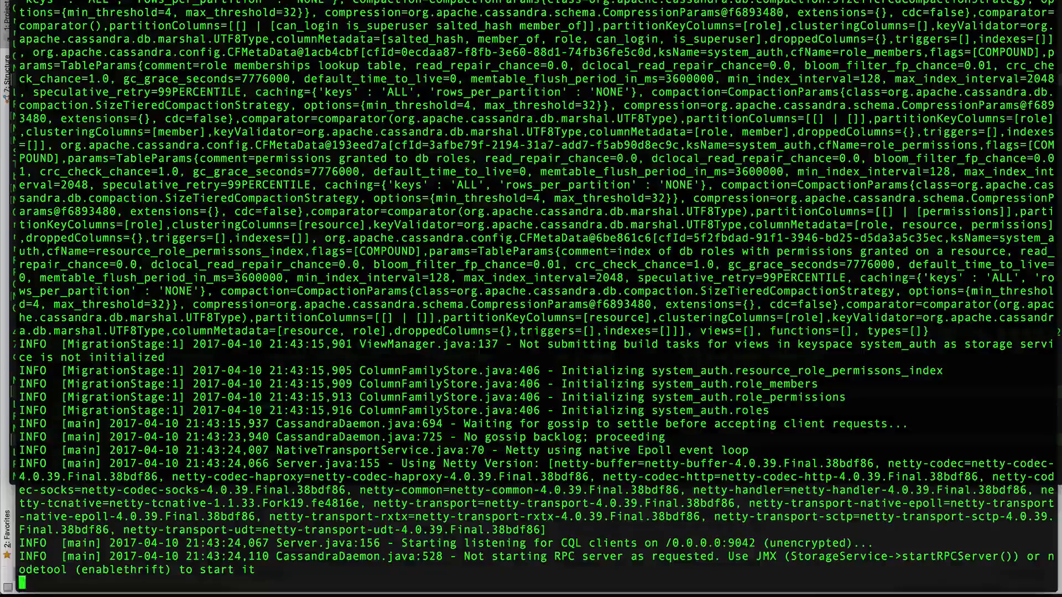
scroll(down, 3)
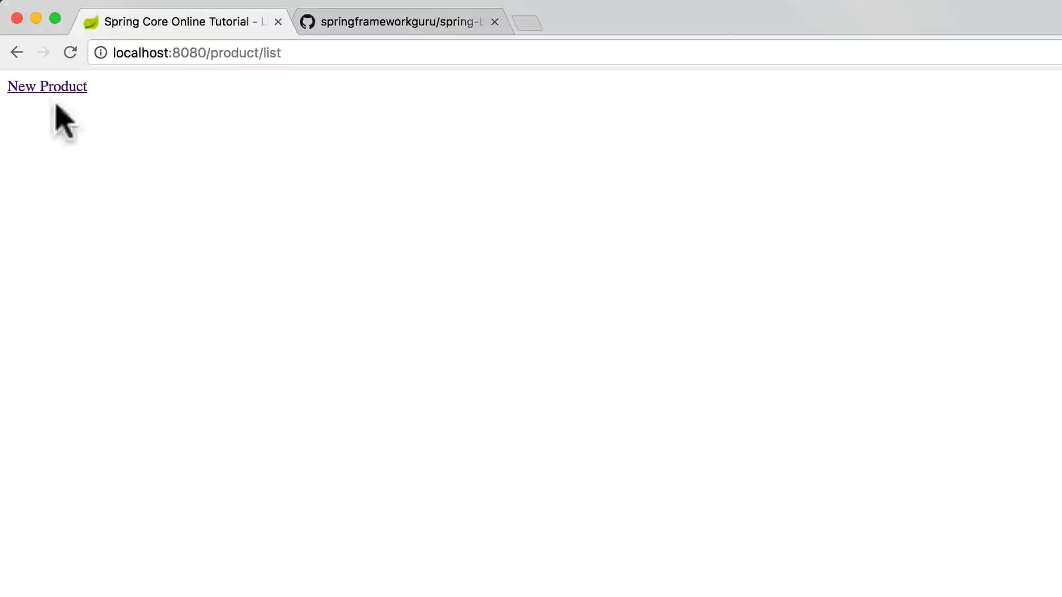
Step: Create and submit a product with description 'asdf' and image URL 'asdfsa'
click(46, 87)
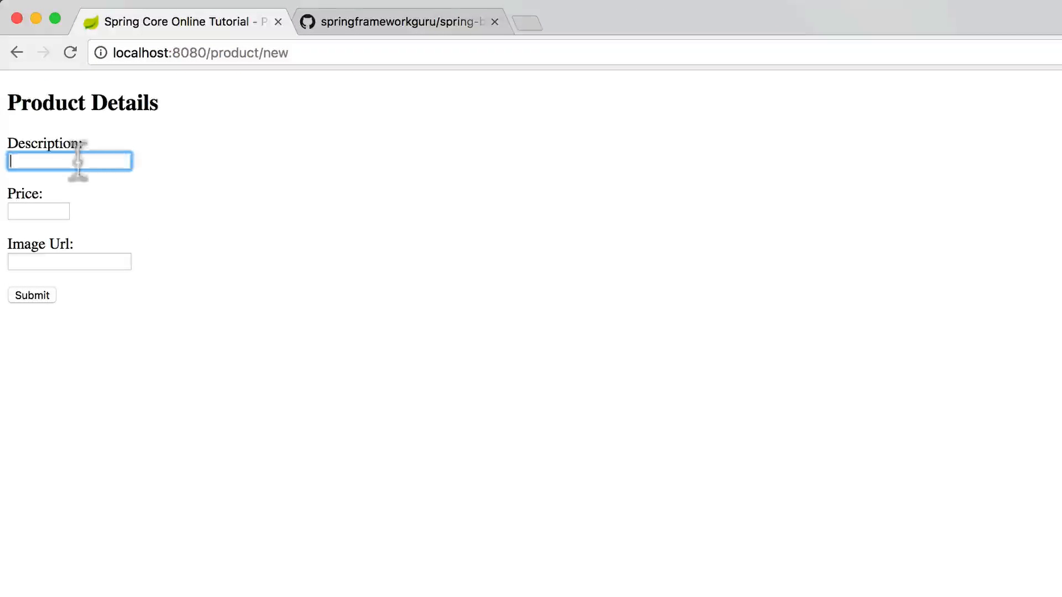
text(asdf)
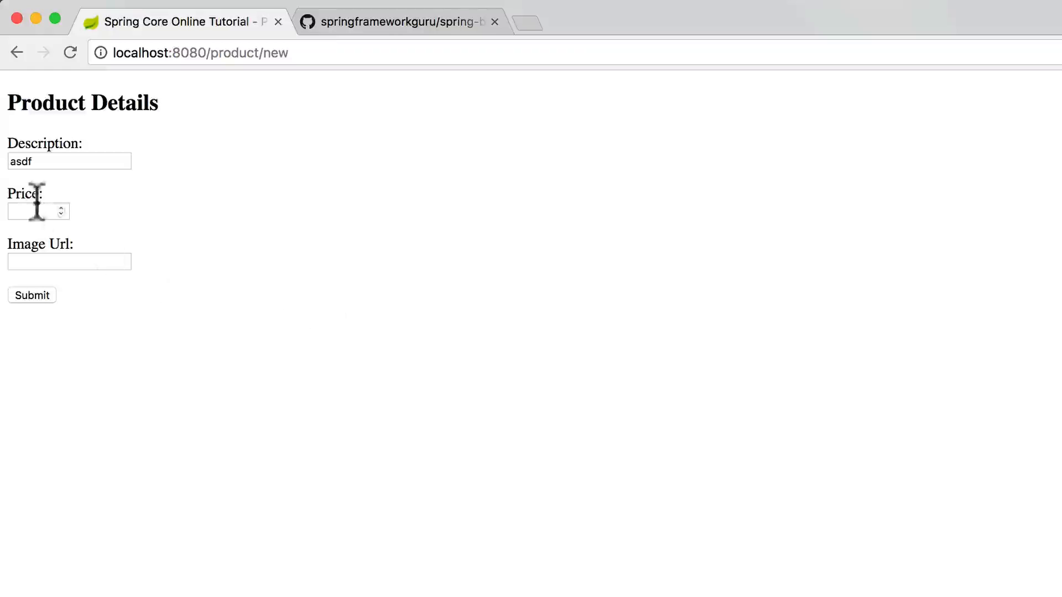
text(asdfsa)
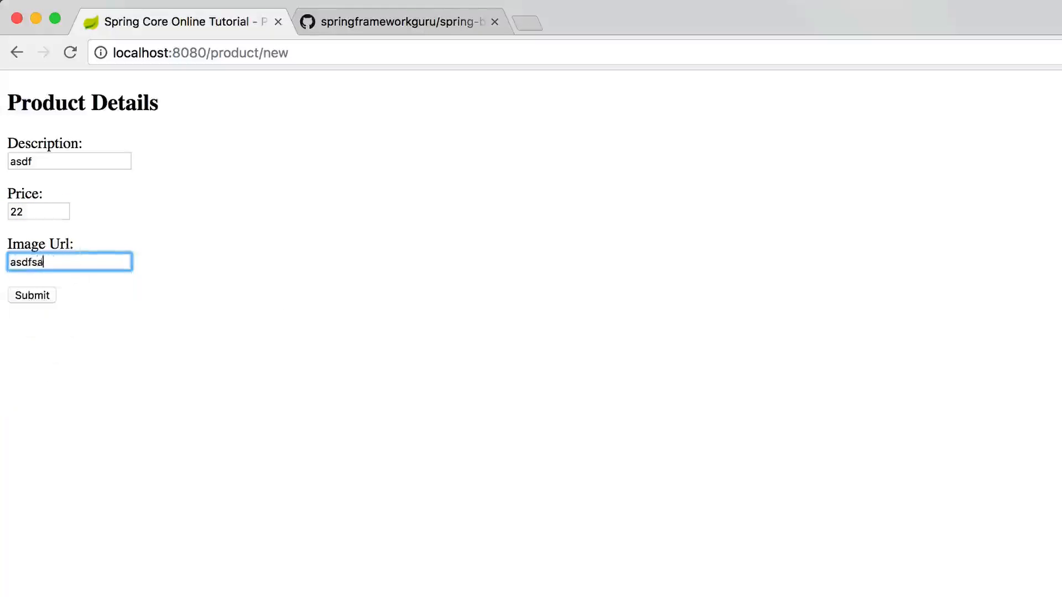
click(31, 295)
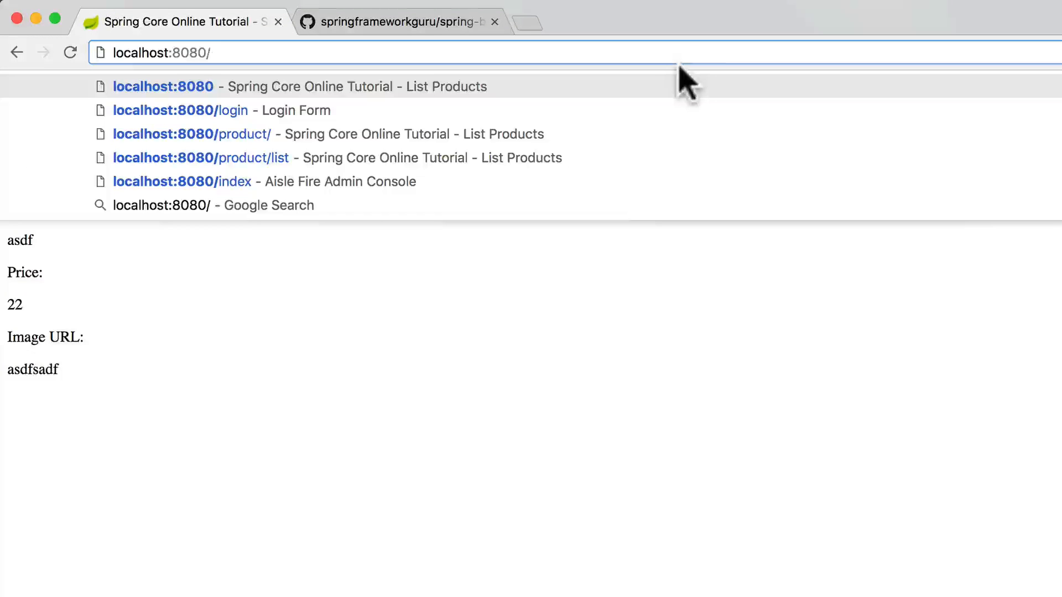
Step: Edit the asdf product's image URL to 'riririririr', save it and return to the list
click(200, 158)
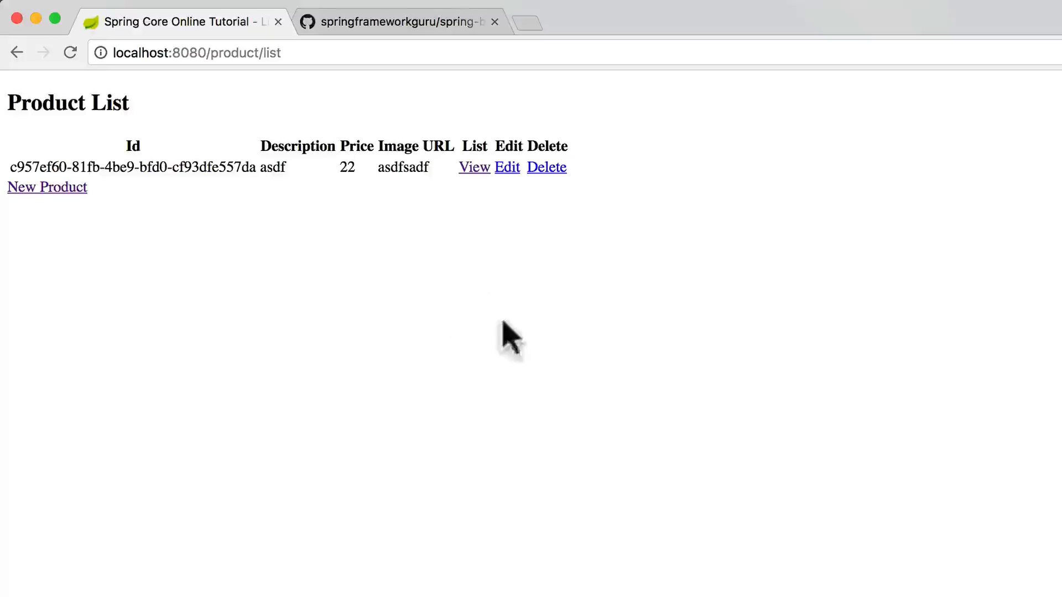
click(507, 167)
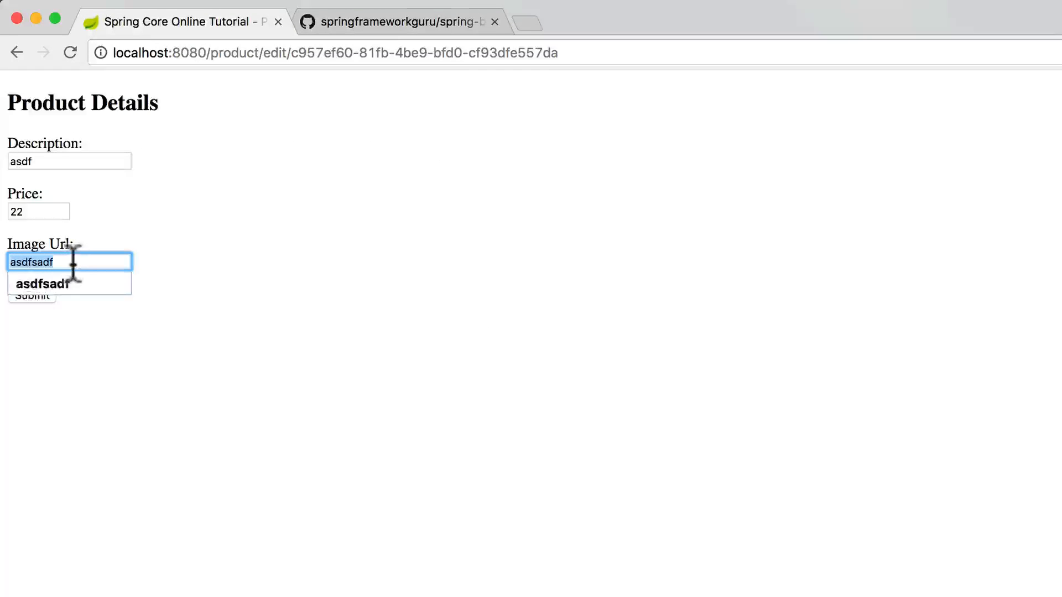
text(riririririr)
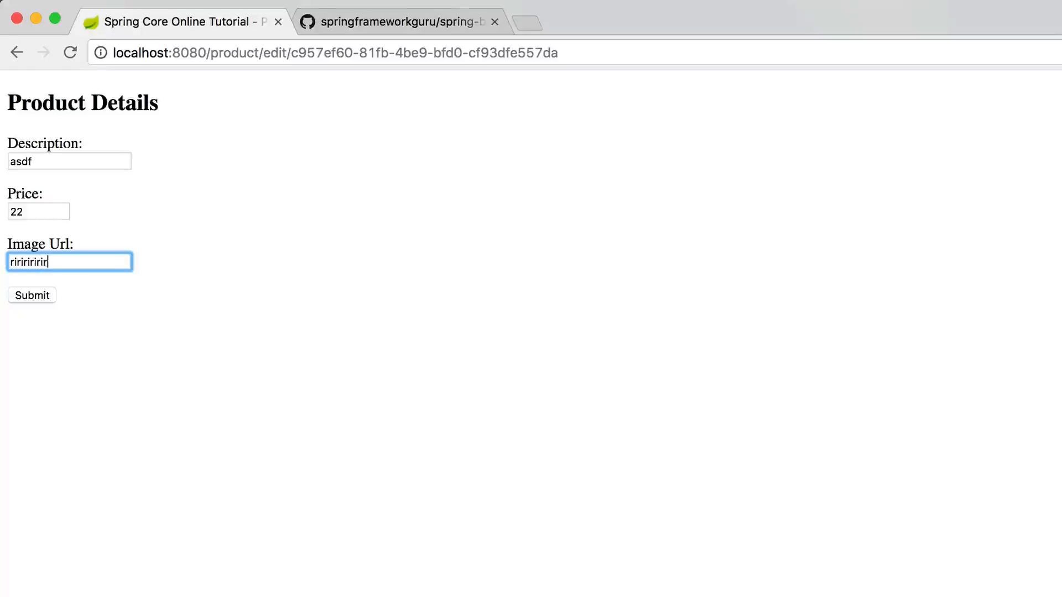
click(31, 296)
text(localhost:8080/)
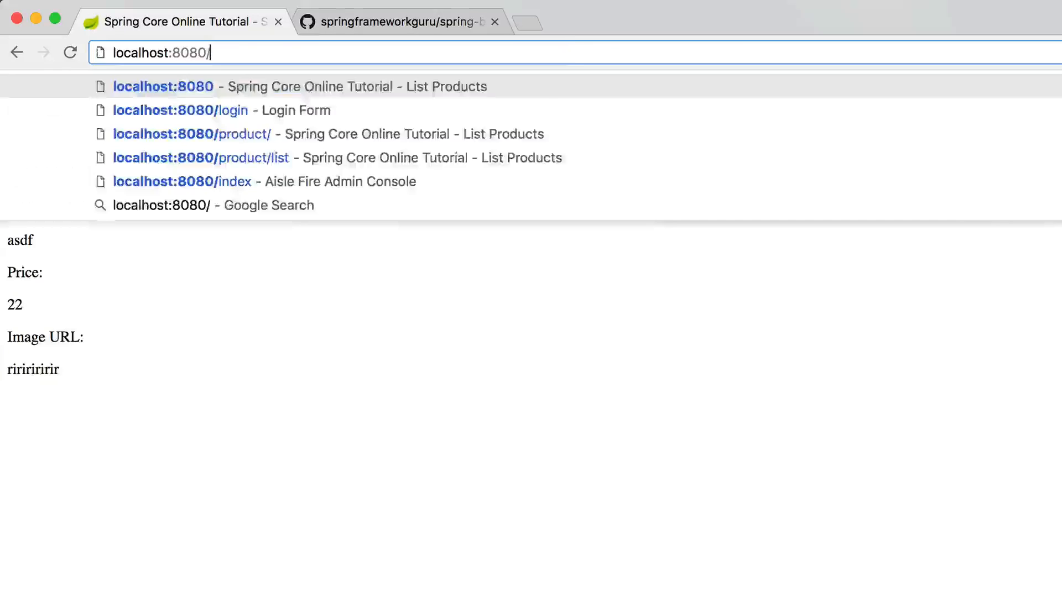
click(200, 157)
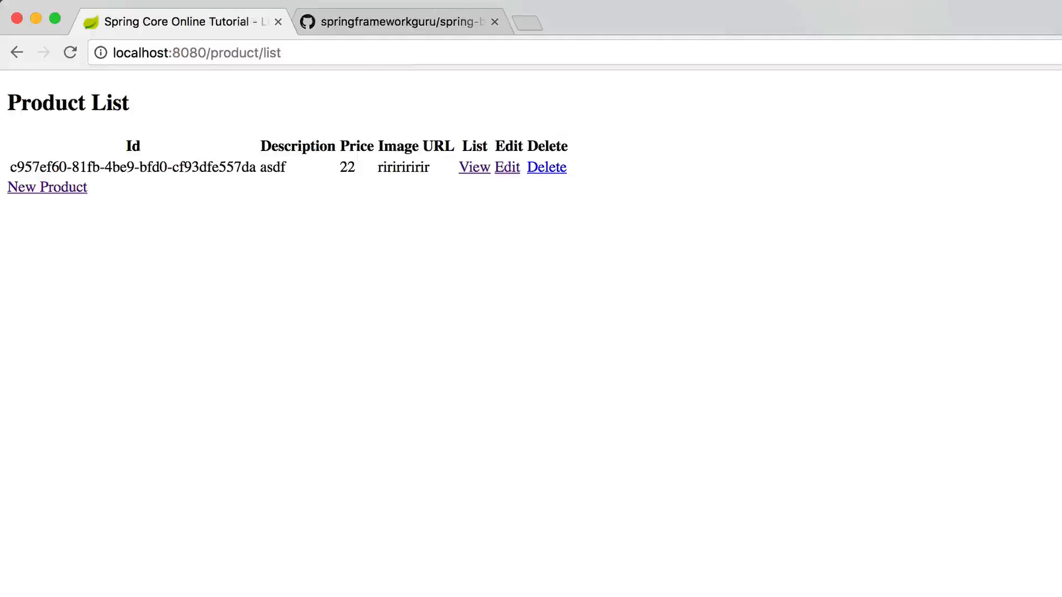
mouse_move(744, 128)
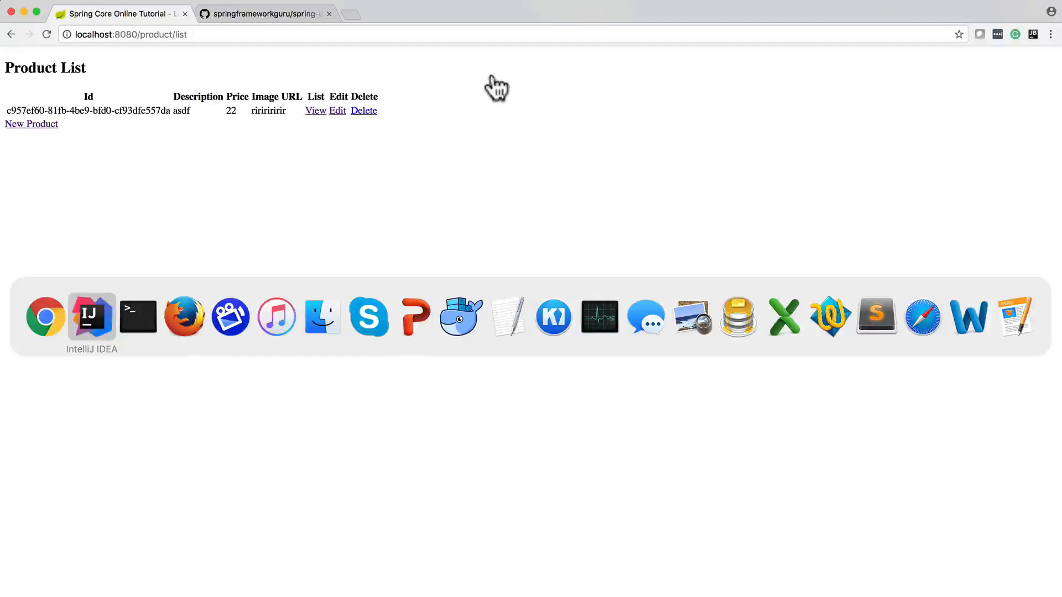
Step: Return to IntelliJ and bring up the CassandraConfig class alongside application.properties
click(92, 316)
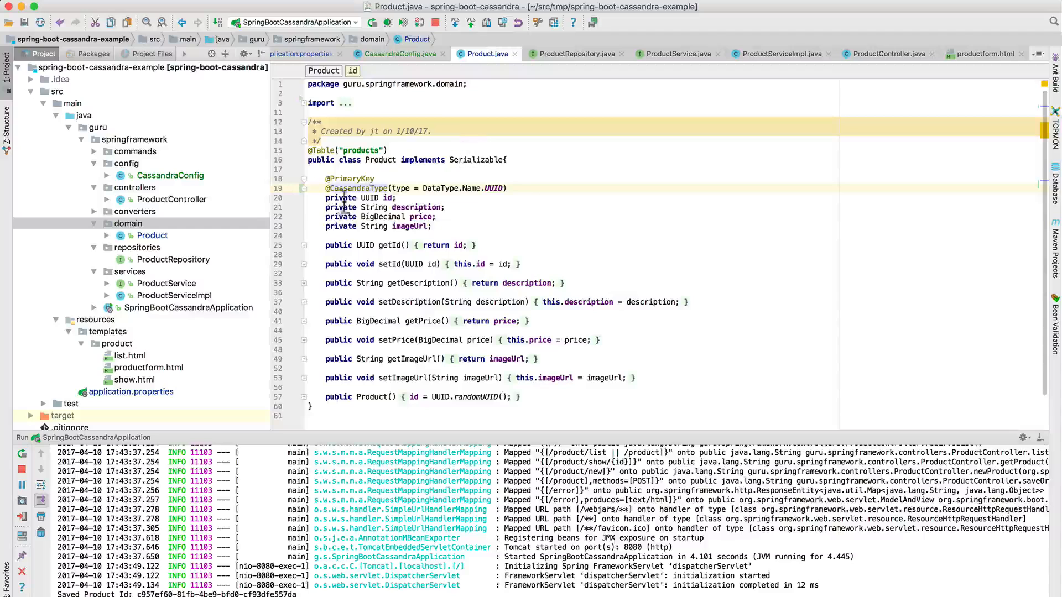
mouse_move(494, 189)
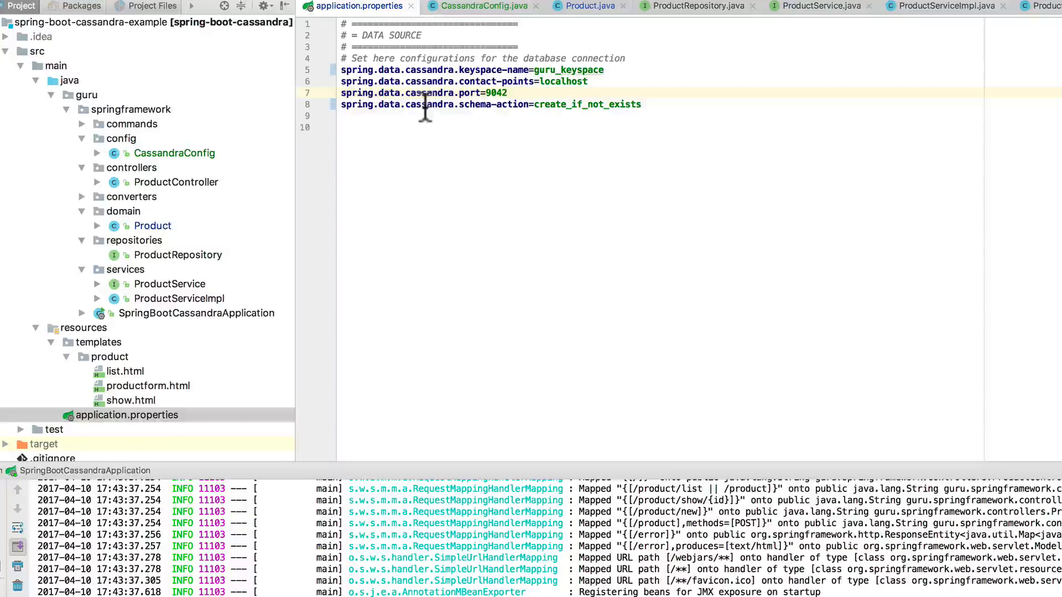
click(174, 153)
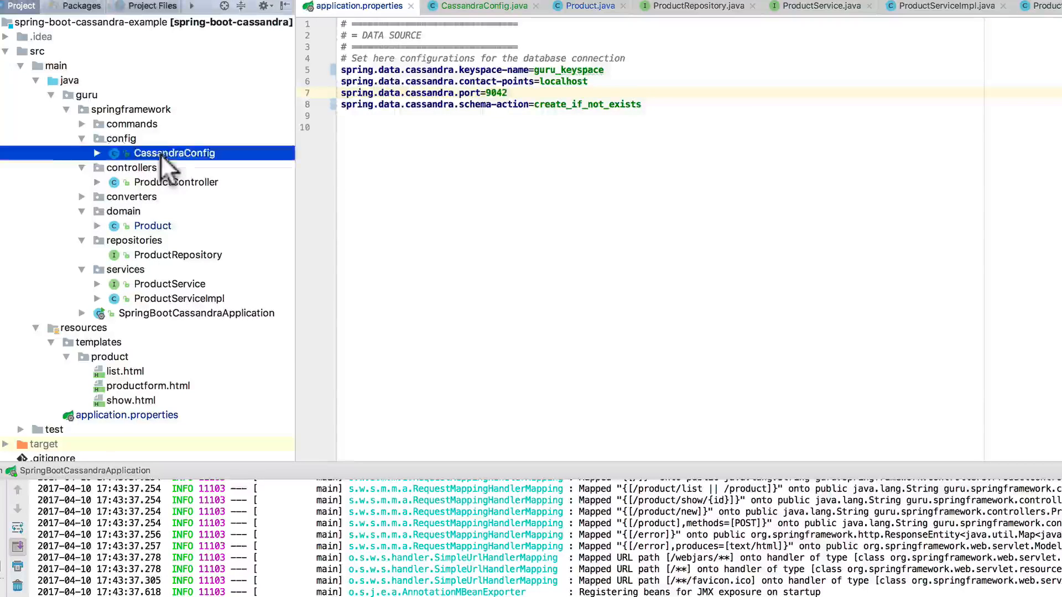